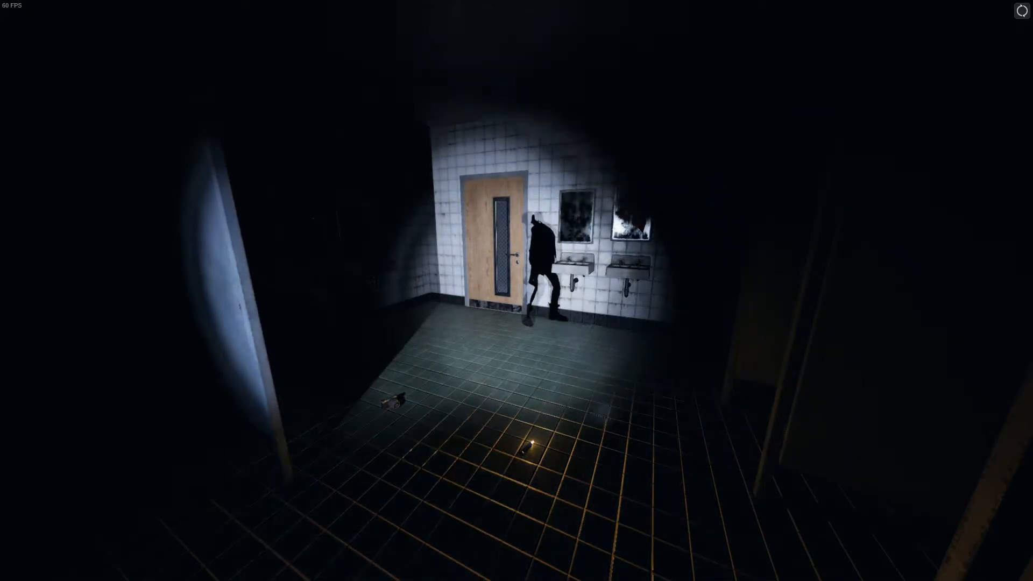
scroll("right", 3)
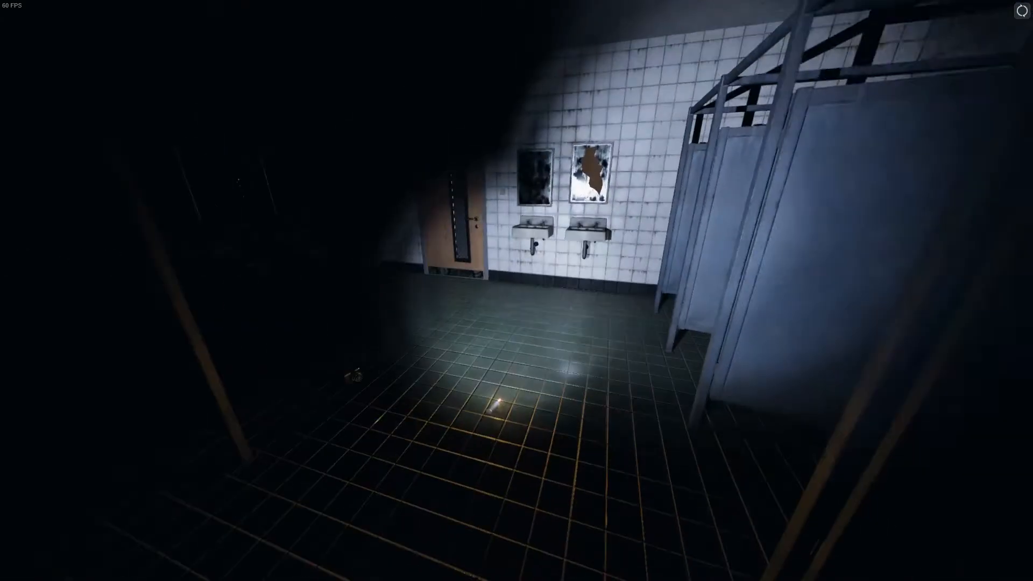